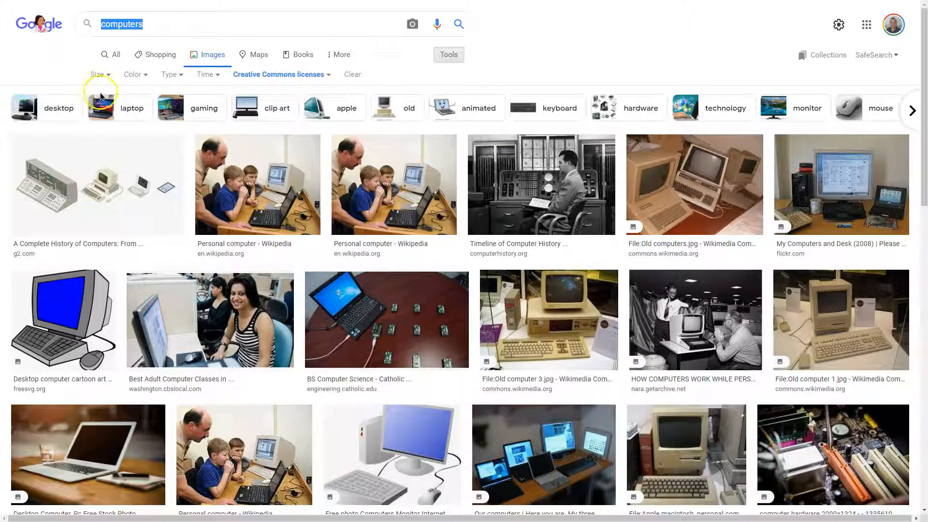
mouse_move(100, 53)
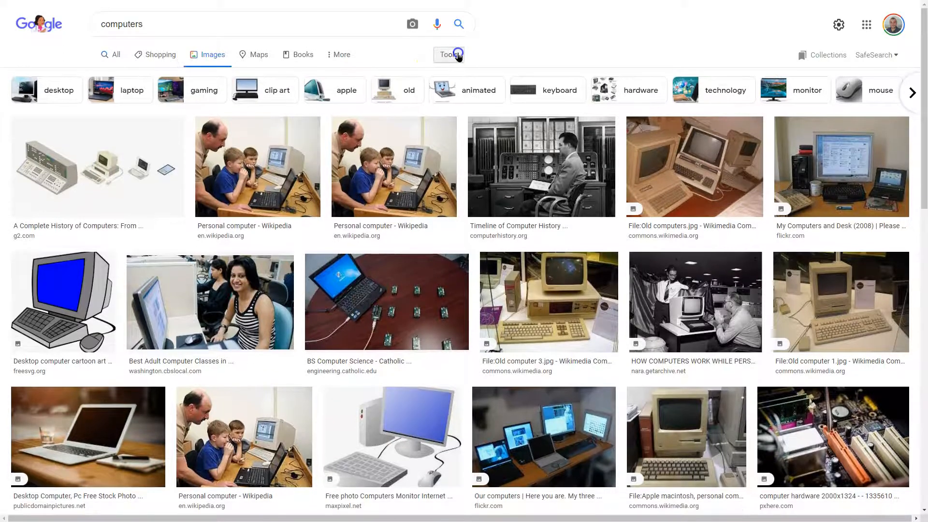
Step: Filter 'computers' image results to Creative Commons licenses and preview Old computers.jpg
left_click(448, 55)
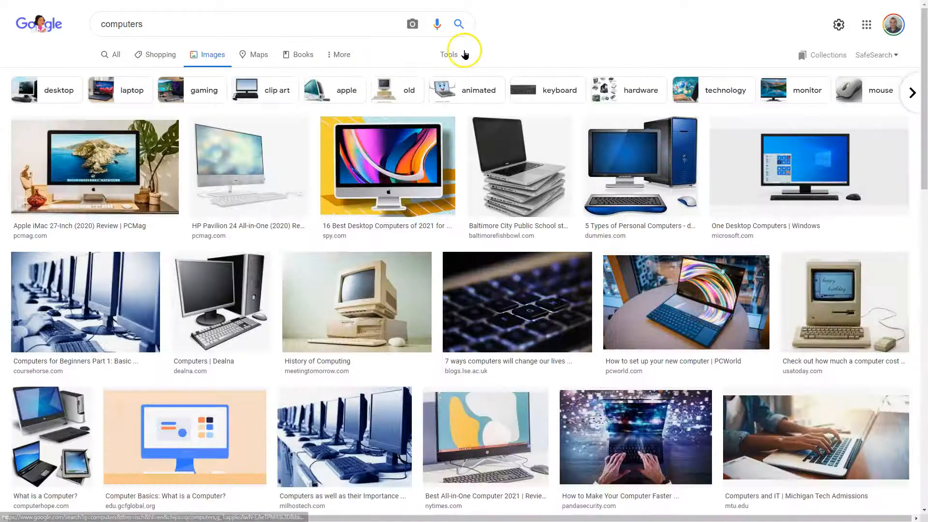
left_click(448, 55)
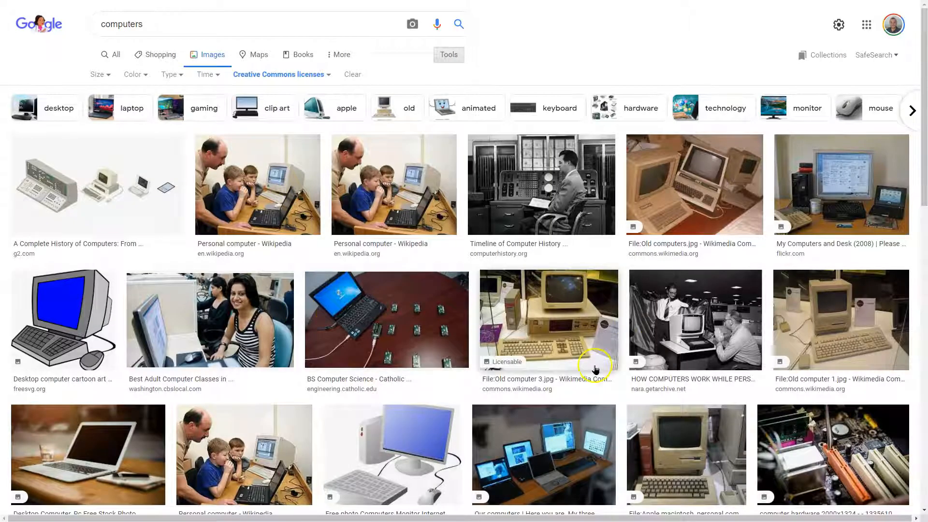
mouse_move(539, 199)
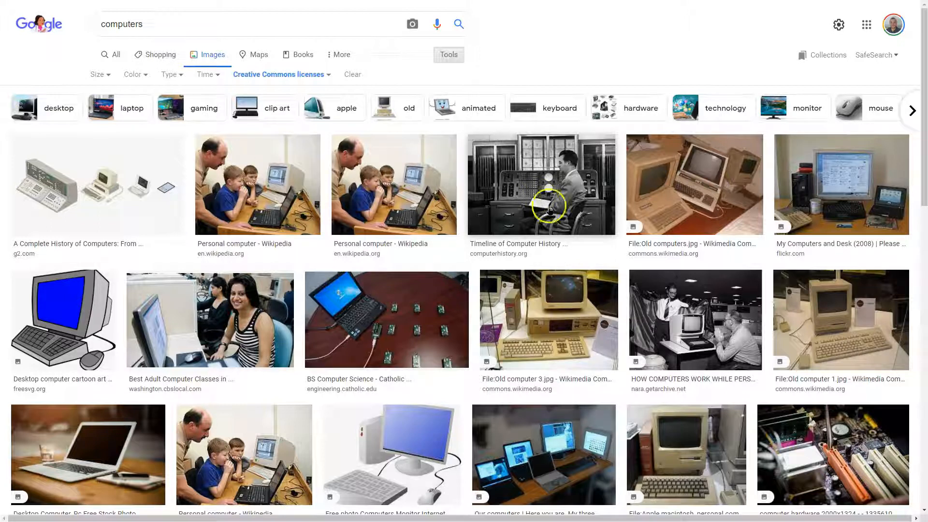
mouse_move(653, 261)
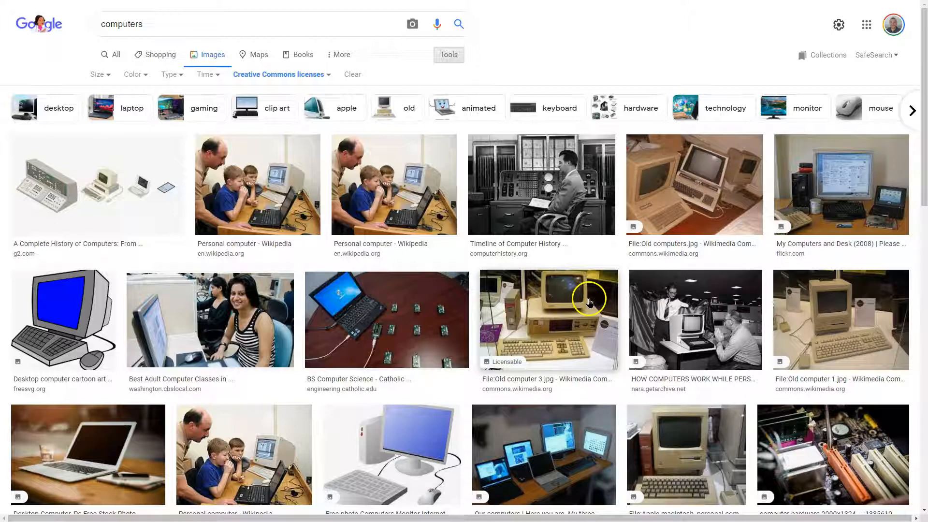
mouse_move(767, 184)
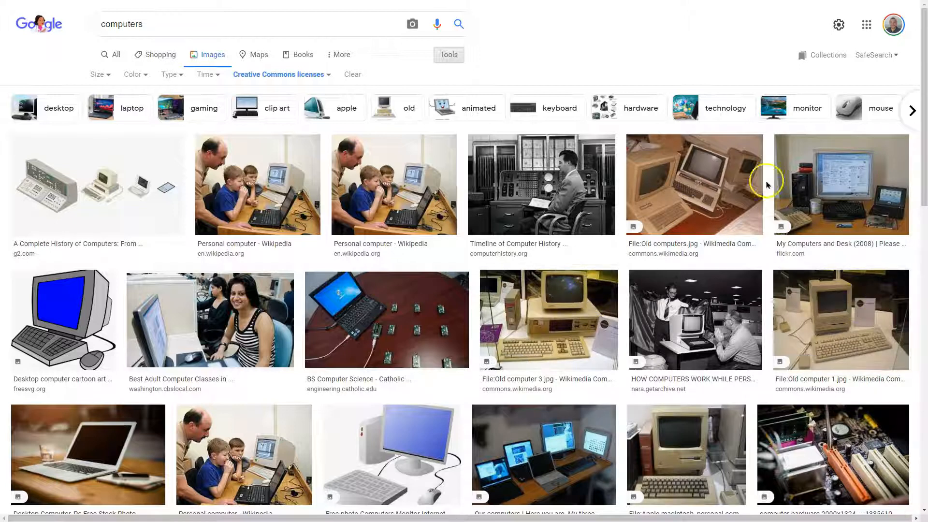
mouse_move(667, 177)
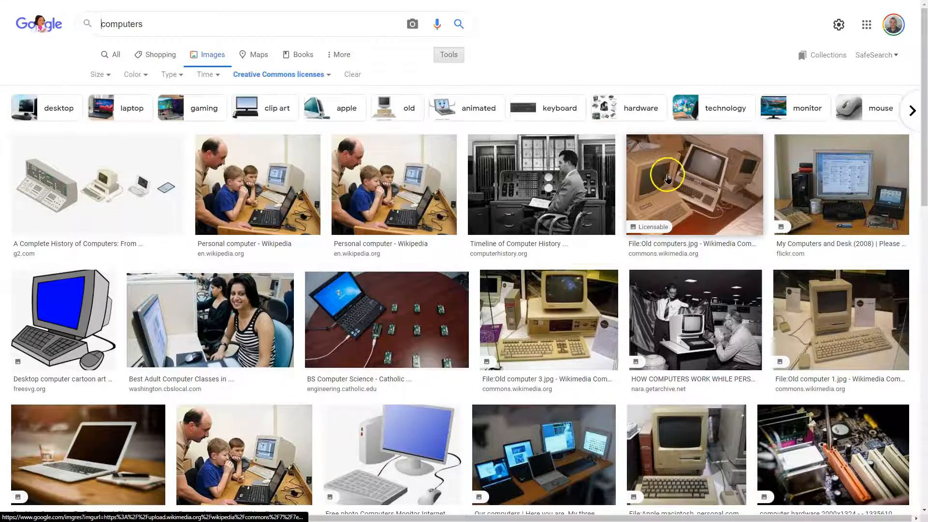
left_click(694, 184)
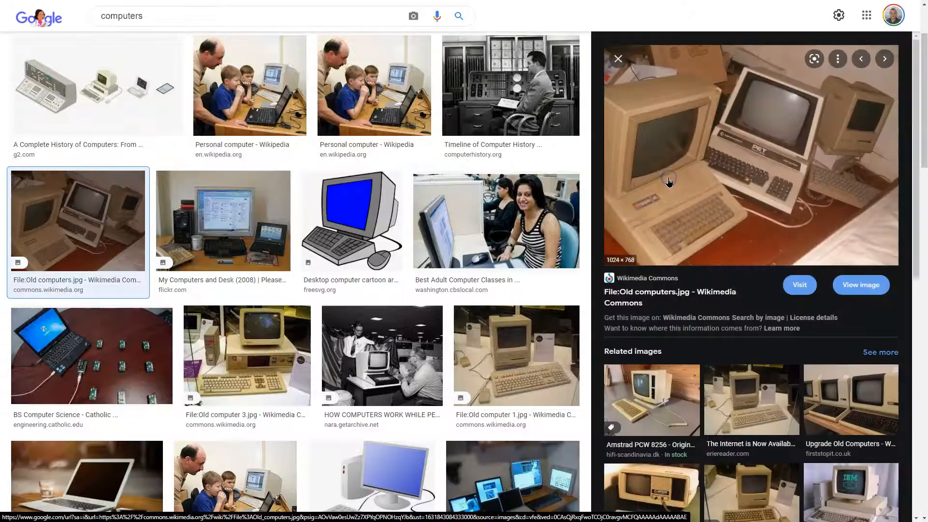
right_click(667, 181)
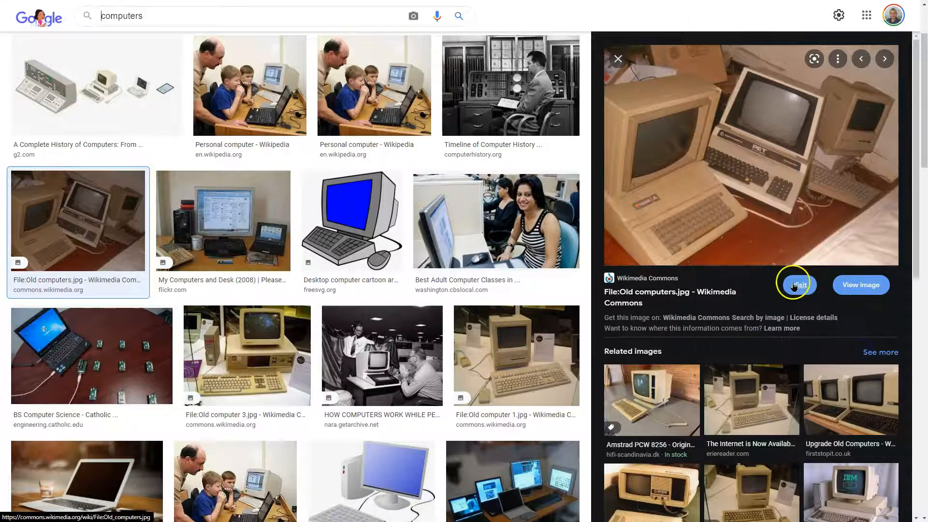
Step: From the photo's Wikimedia Commons page, save the image to the Desktop as 'computer'
left_click(796, 284)
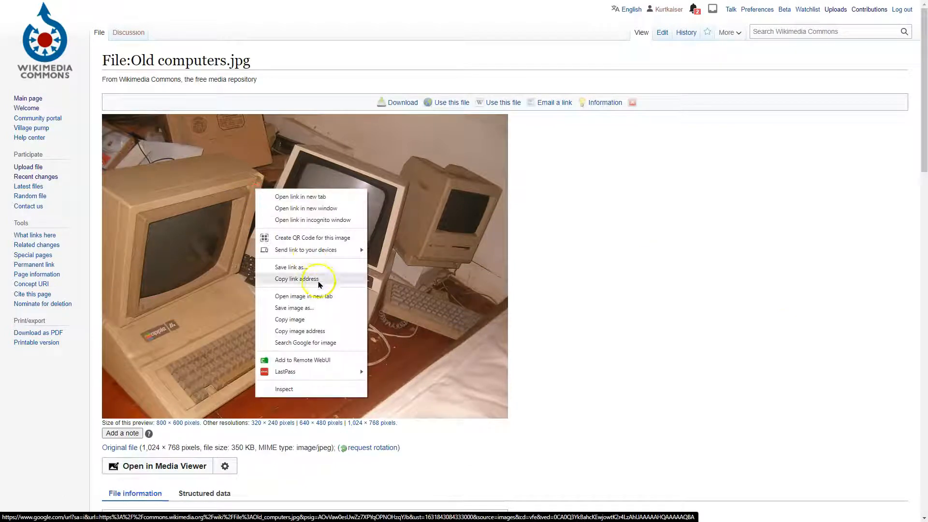
left_click(294, 307)
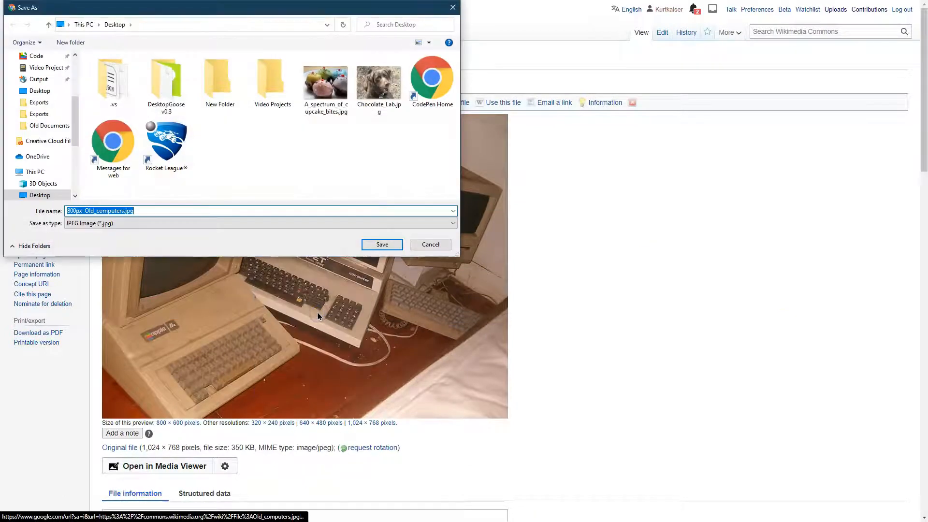
type("computer")
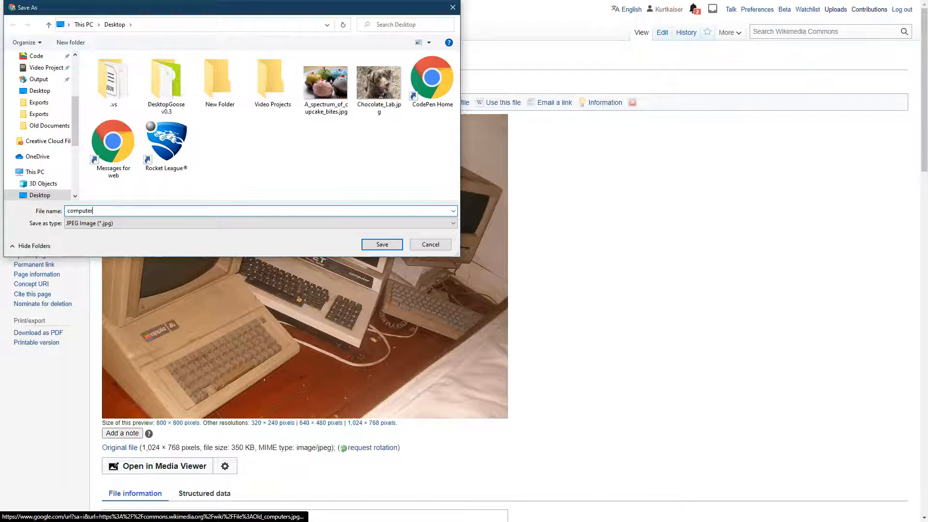
left_click(381, 243)
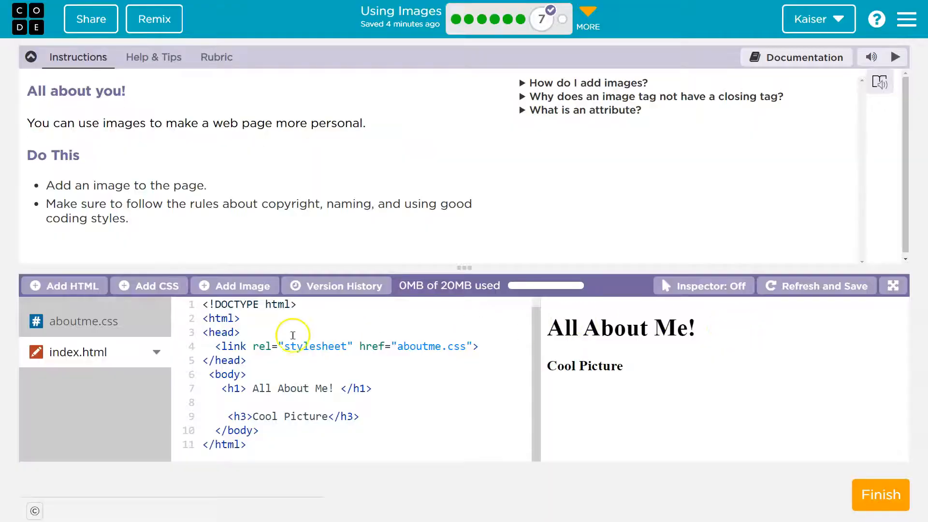
Step: Upload computer.jpg from the Desktop through Add Image, then close Manage Assets
left_click(234, 286)
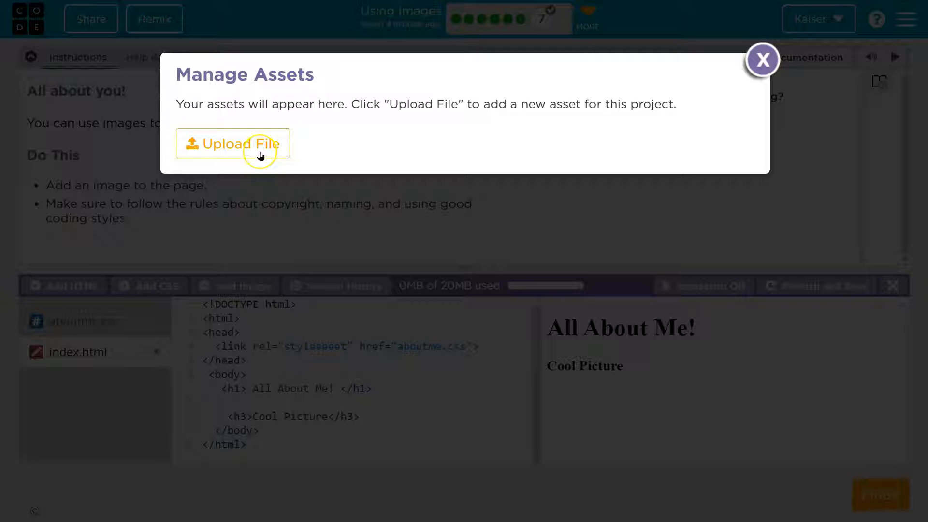
left_click(232, 144)
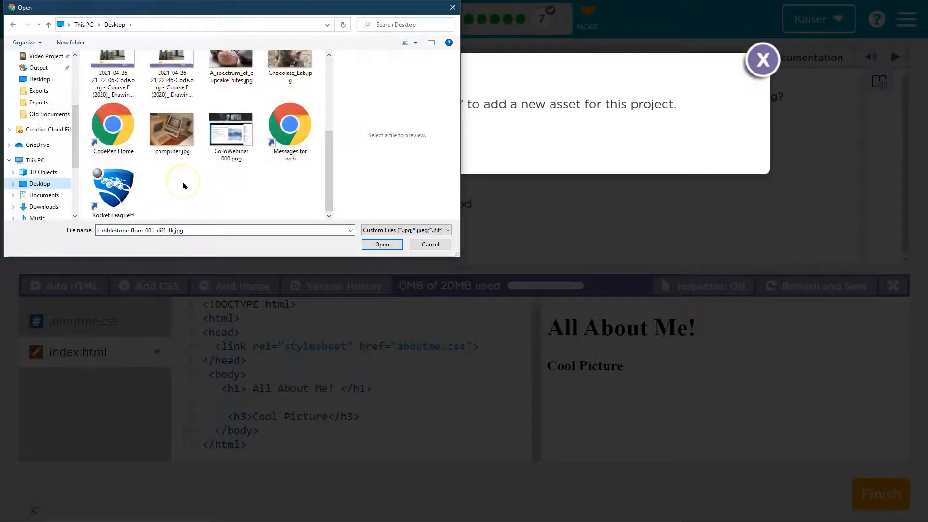
left_click(172, 126)
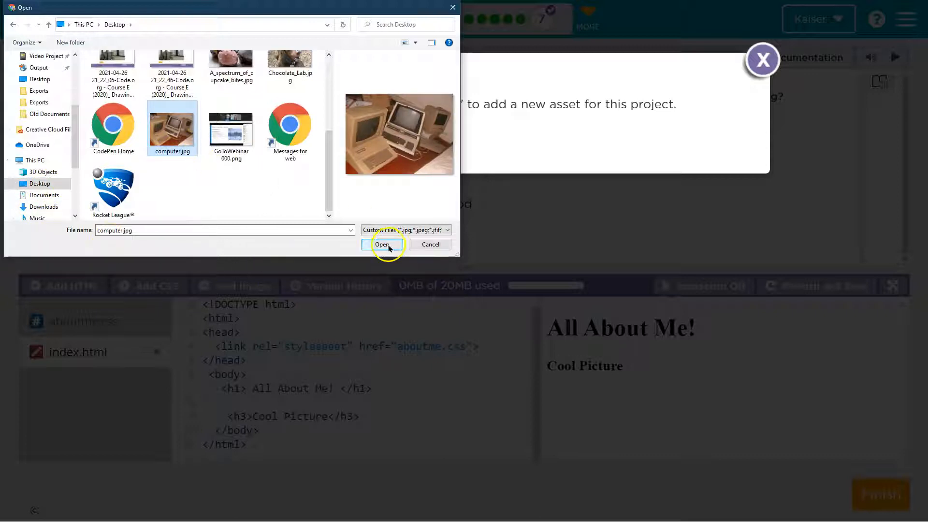
left_click(383, 244)
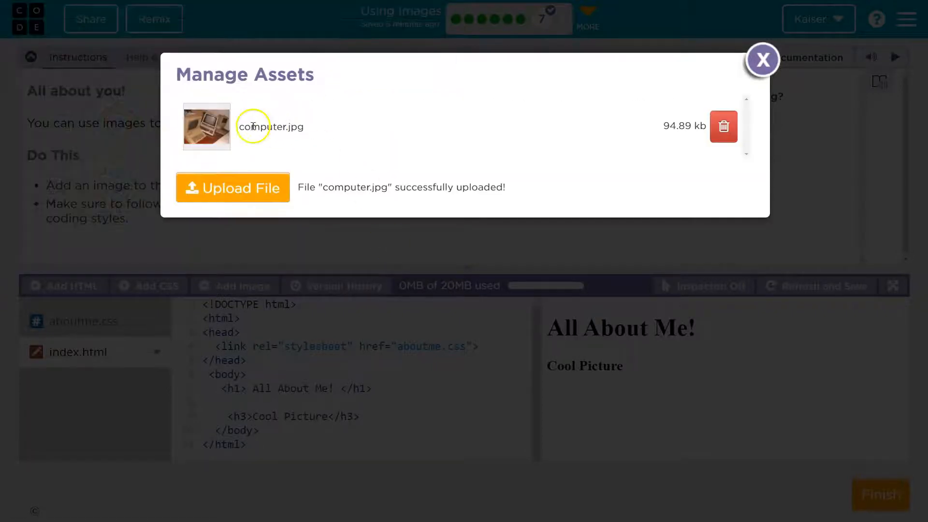
left_click(762, 60)
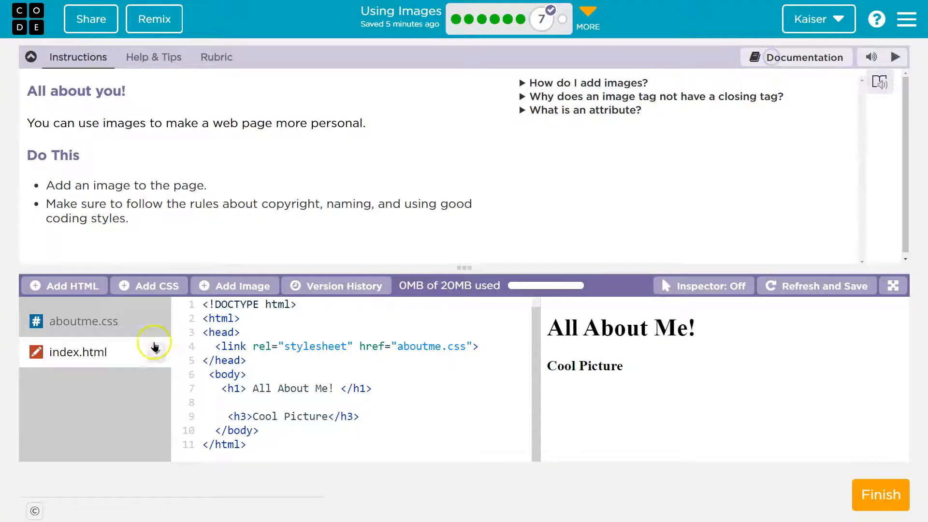
Step: Collapse the instructions and bring up index.html with its All About Me! heading
left_click(235, 285)
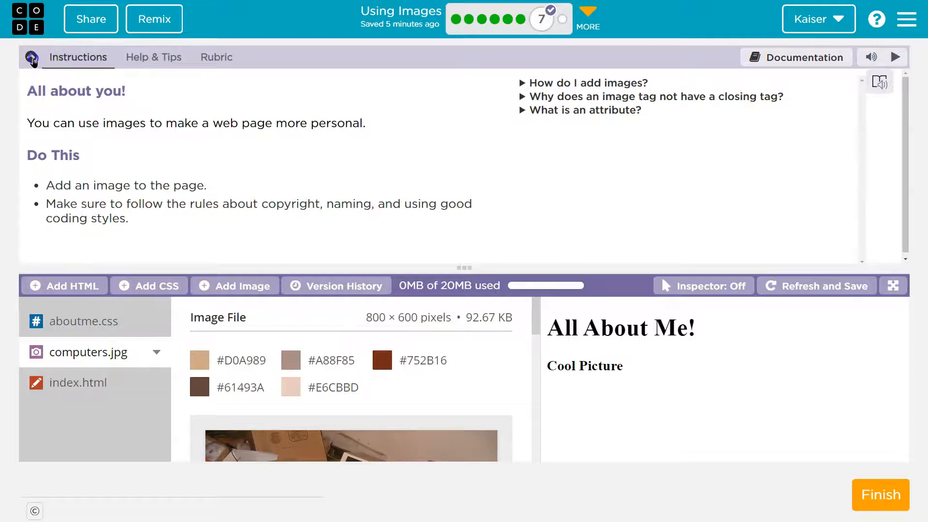
left_click(31, 57)
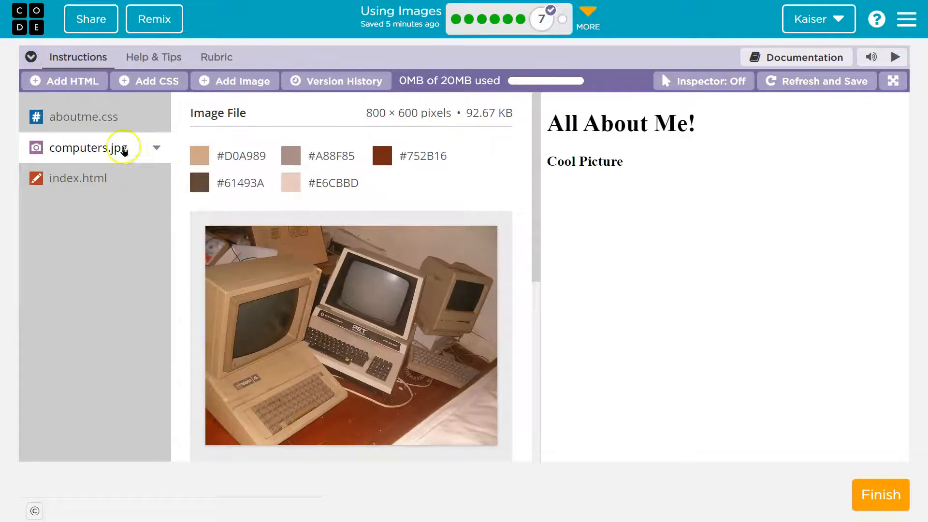
left_click(85, 117)
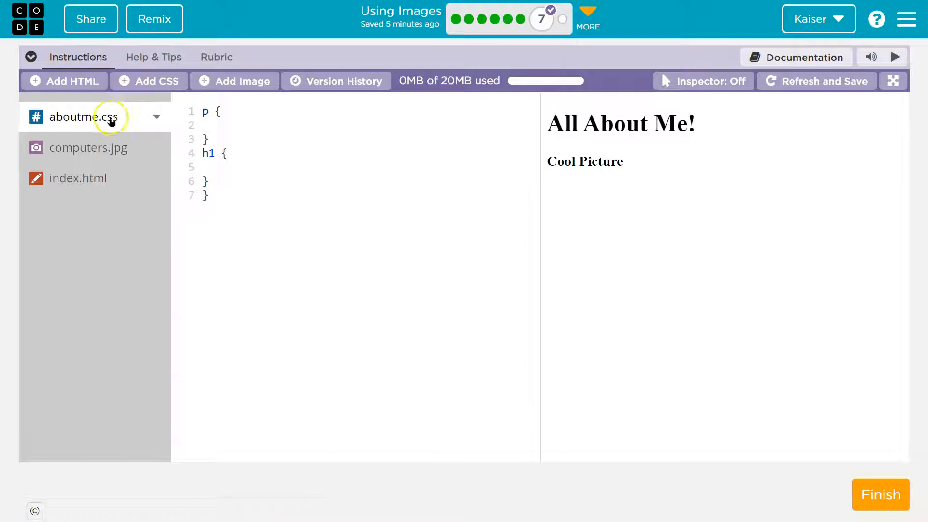
left_click(77, 178)
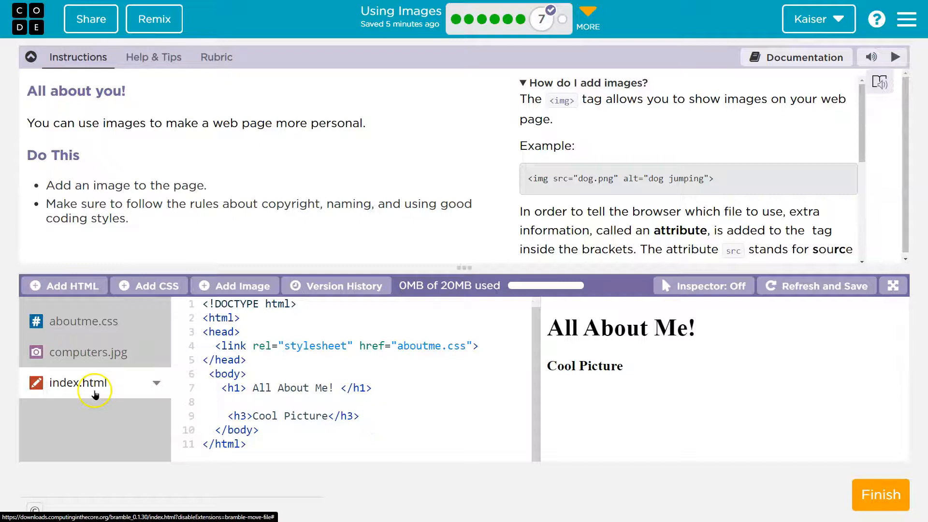
Step: Add <img src="computers.jpg" alt="computers"> below the Cool Picture subheading
left_click(399, 419)
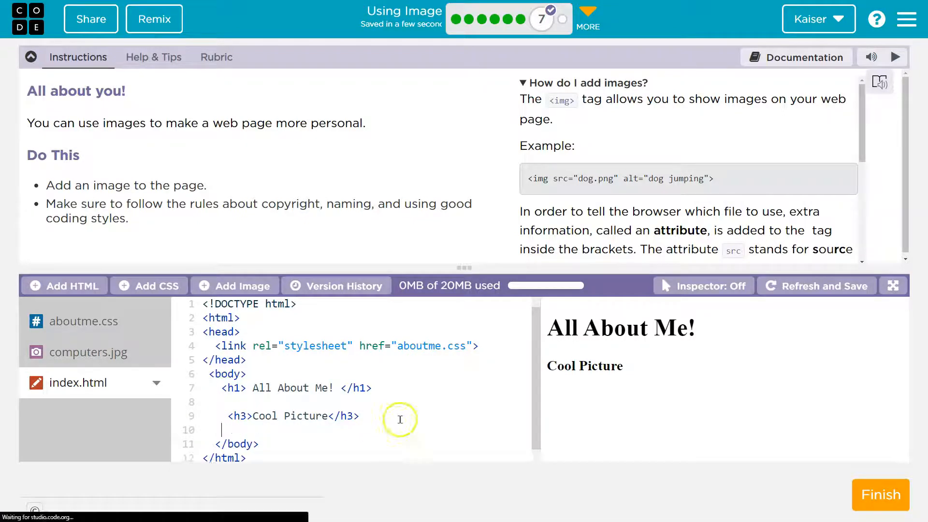
type("<img src=\"")
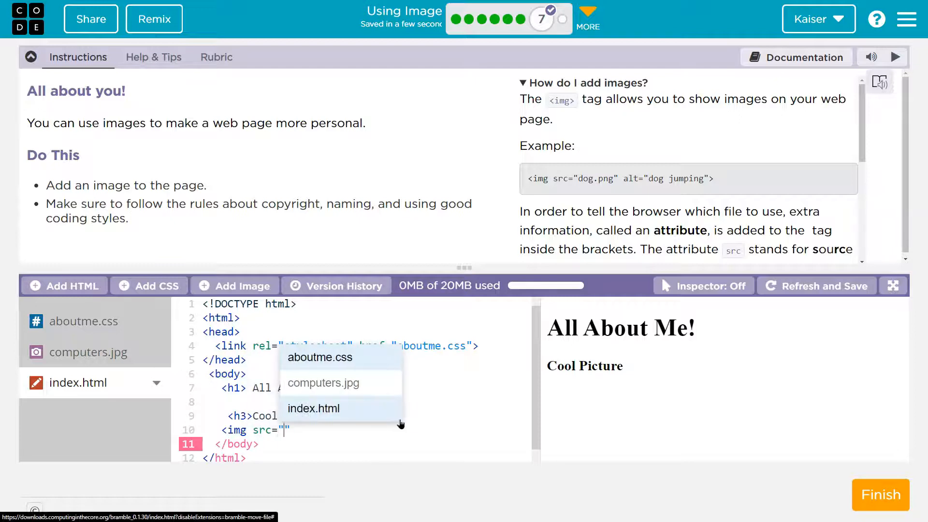
left_click(323, 383)
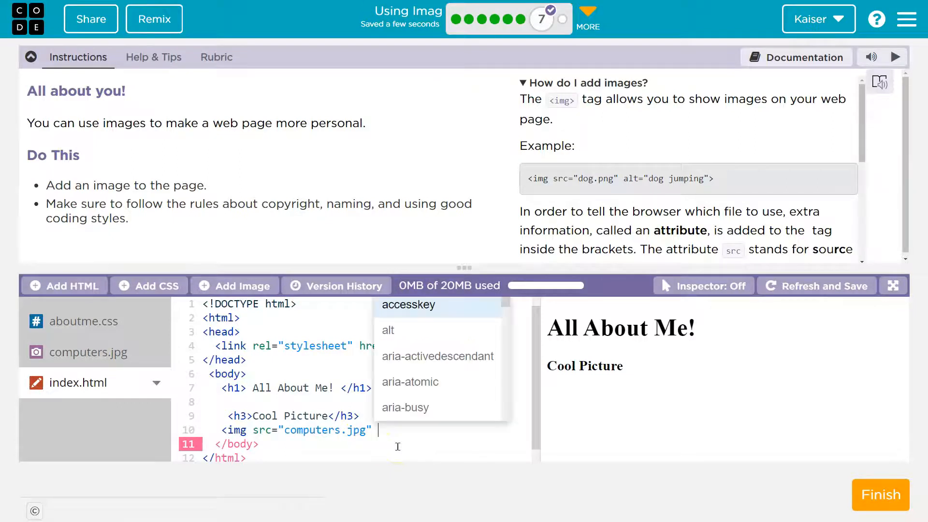
type("alt")
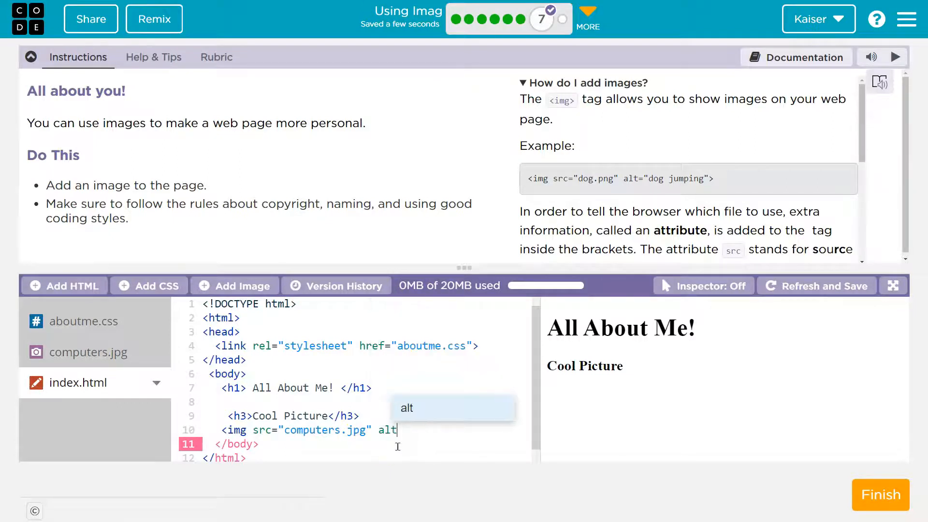
type("=\"c\"")
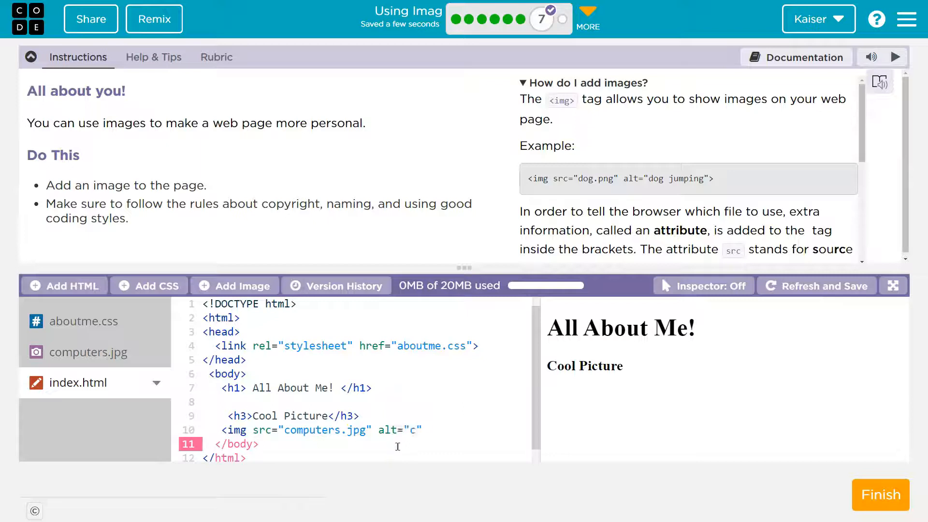
type("oomp")
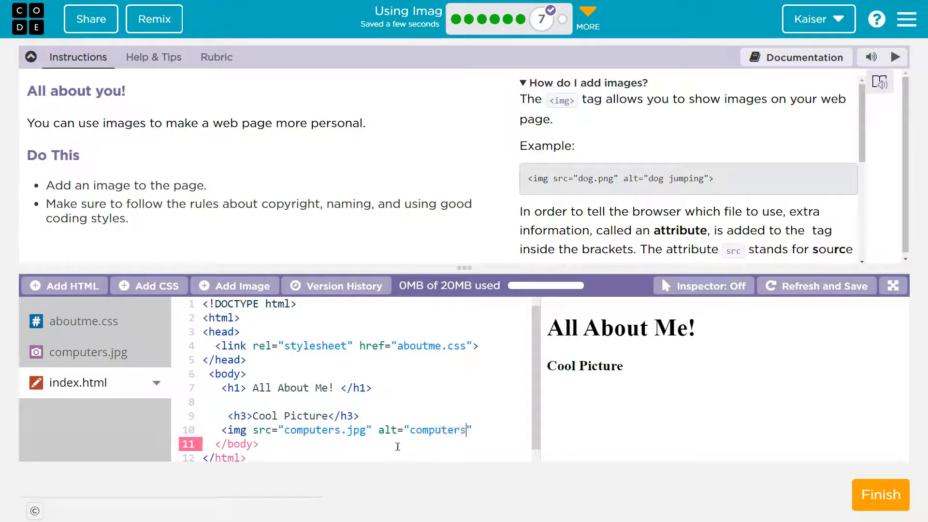
type(">")
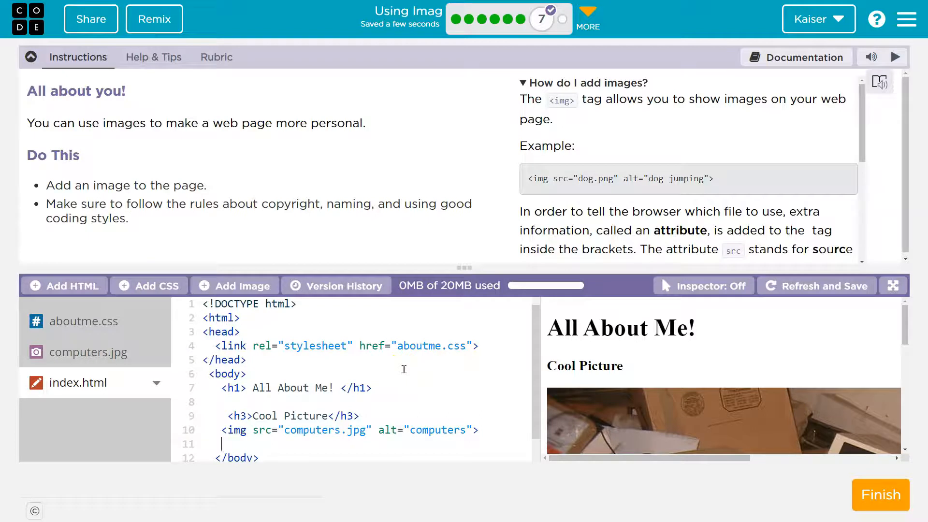
Step: Add an empty <p></p> paragraph below the image, with the cursor inside it
type("<p>")
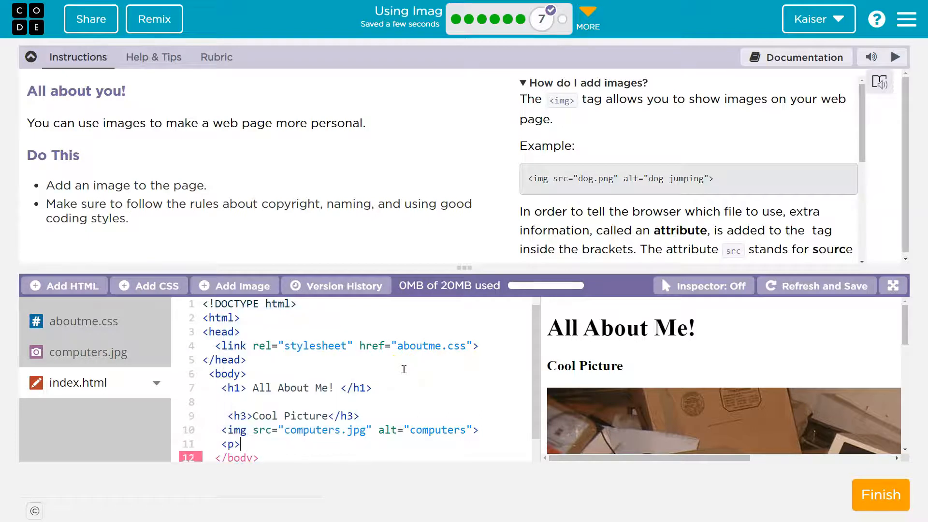
type("</p>")
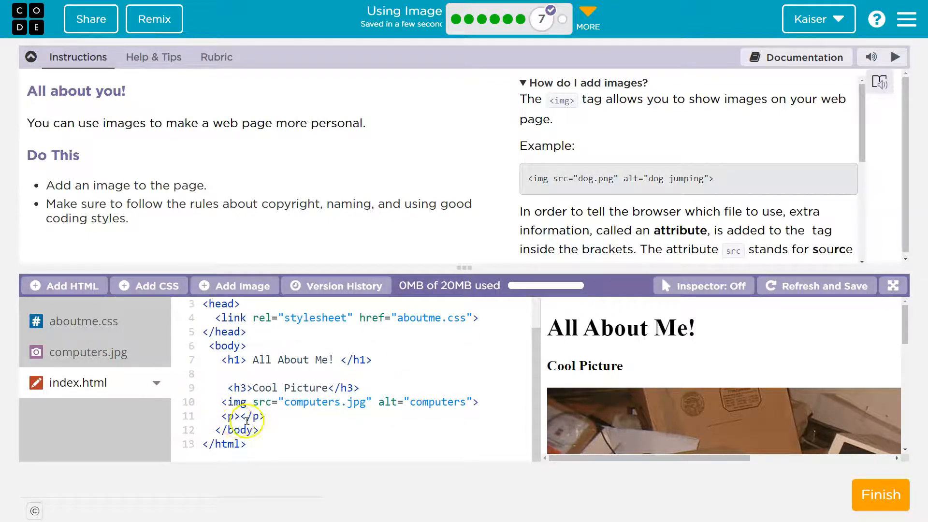
double_click(231, 416)
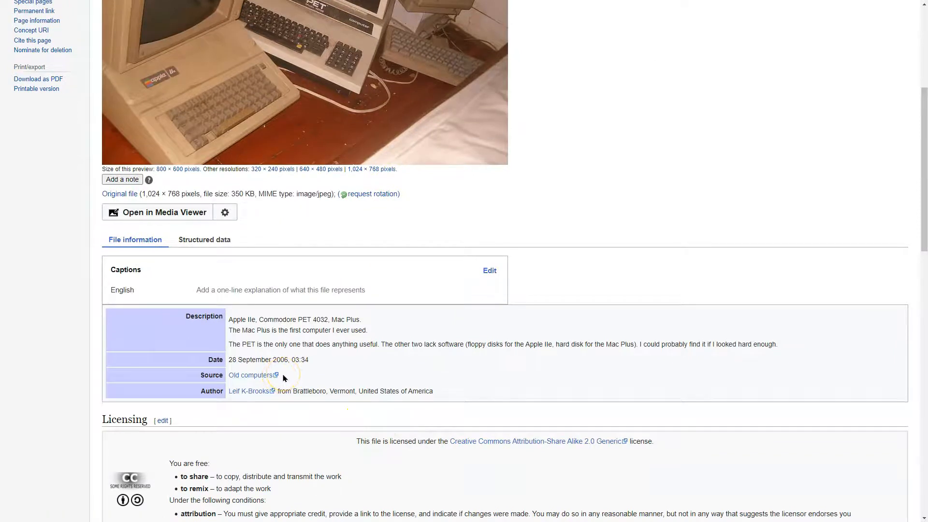
scroll("down", 3)
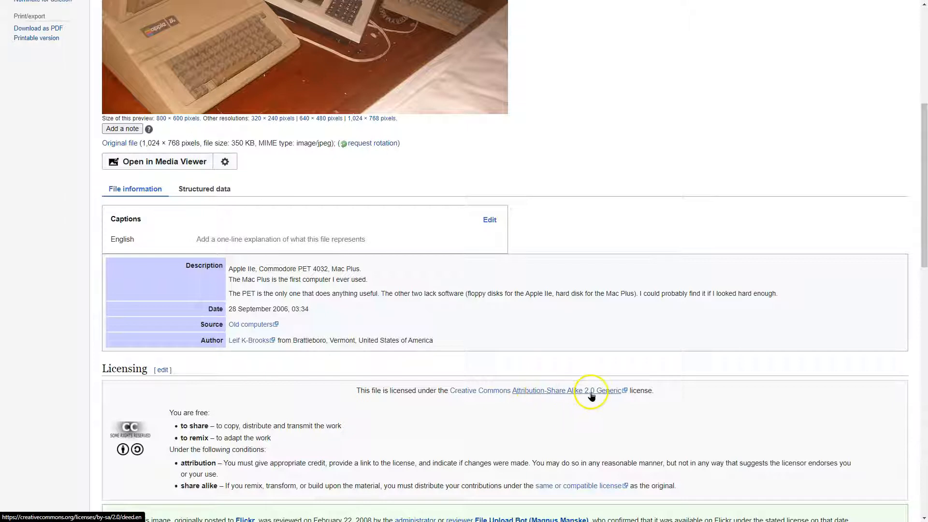
left_click(597, 390)
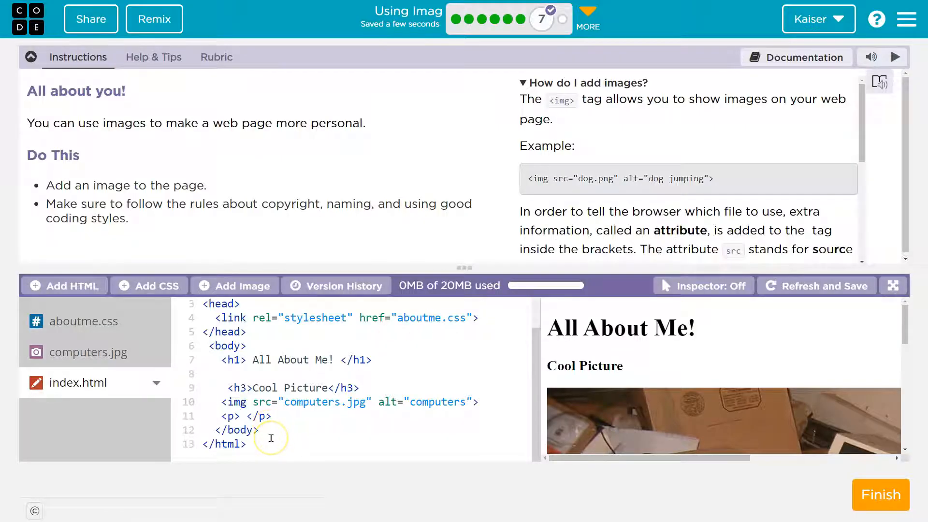
Step: Type 'Old Computers - Wikimedia Commons - CC BY-SA 2.0' inside the paragraph
type("Old computer")
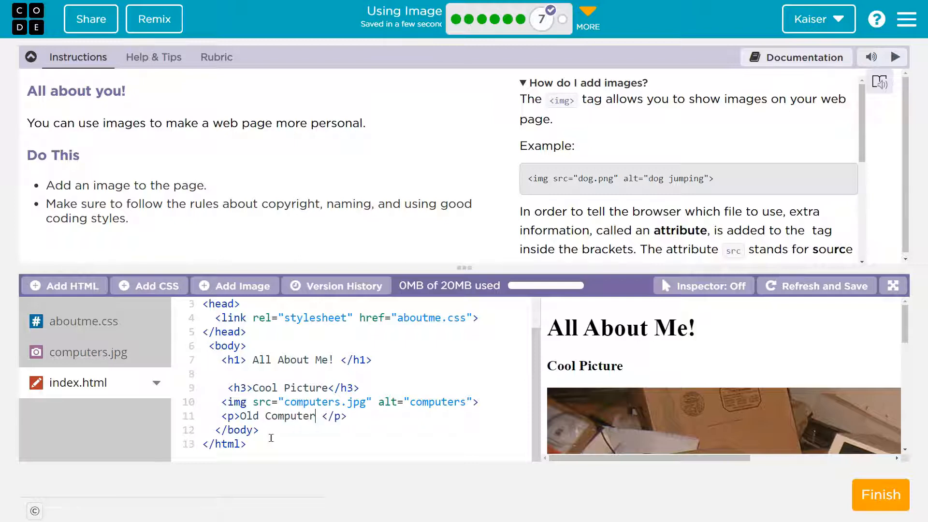
type("s - Wi")
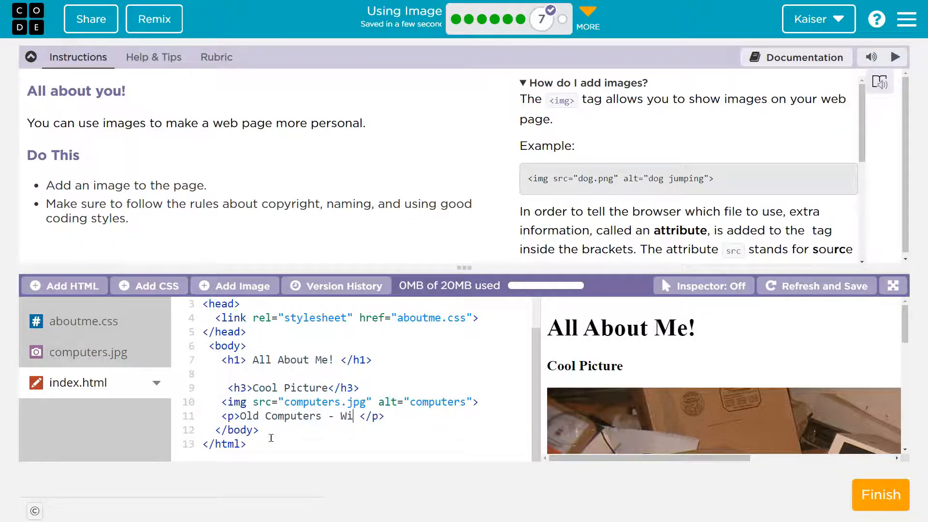
type("kimedia")
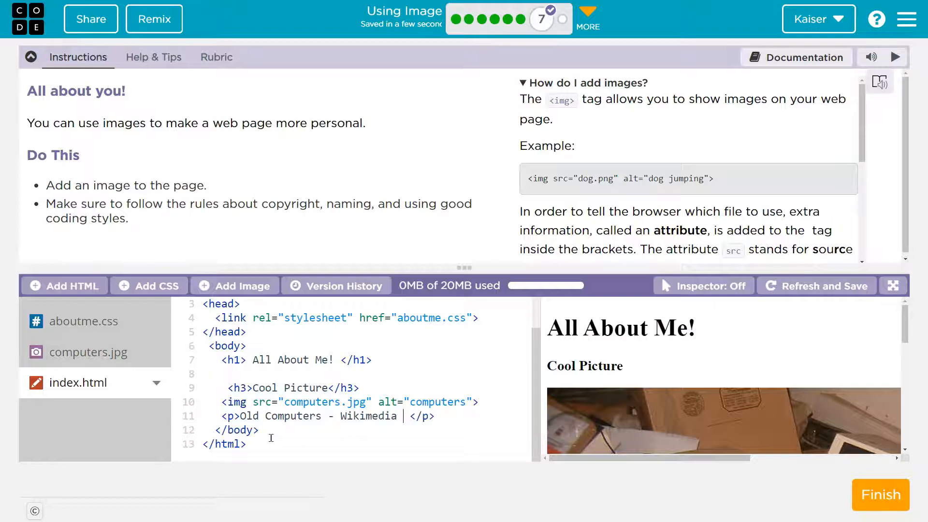
type("Commons")
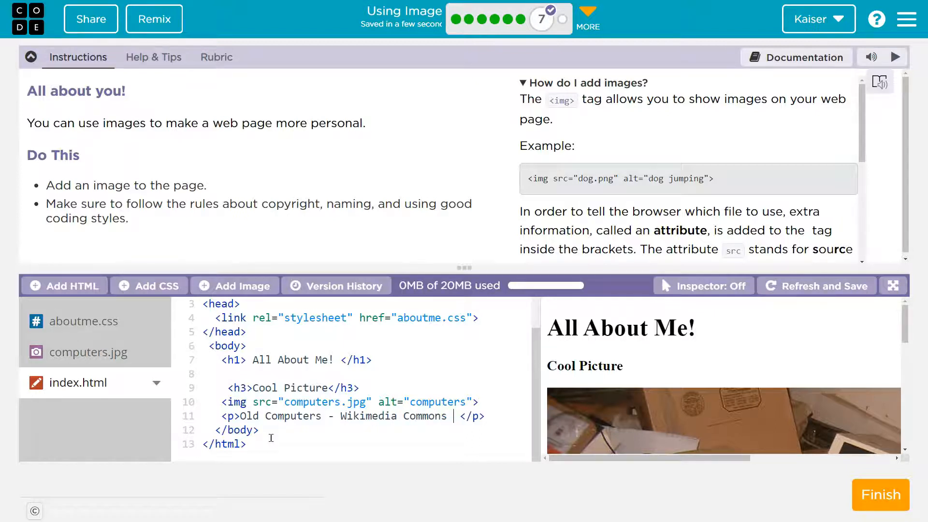
type("- CC BY-SA 2.0")
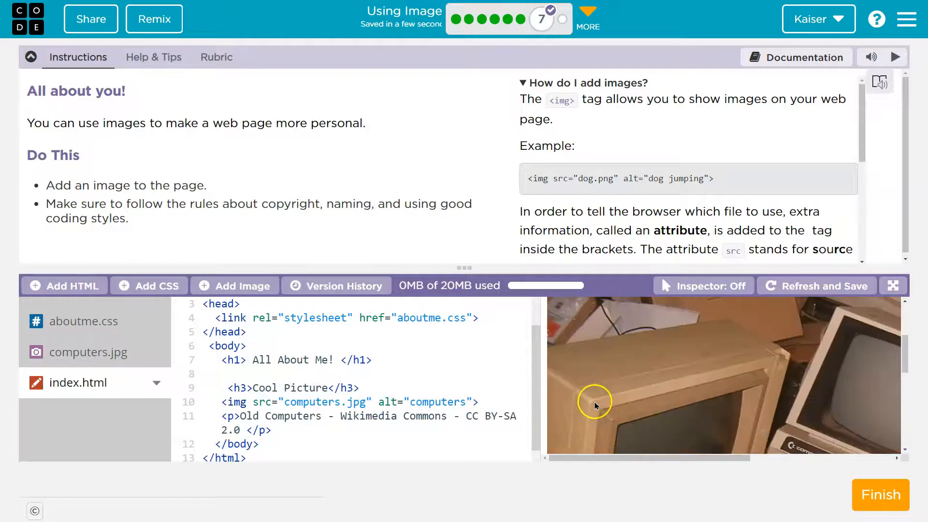
Step: Add h1 { background: red; } to aboutme.css, then return to index.html
left_click(816, 285)
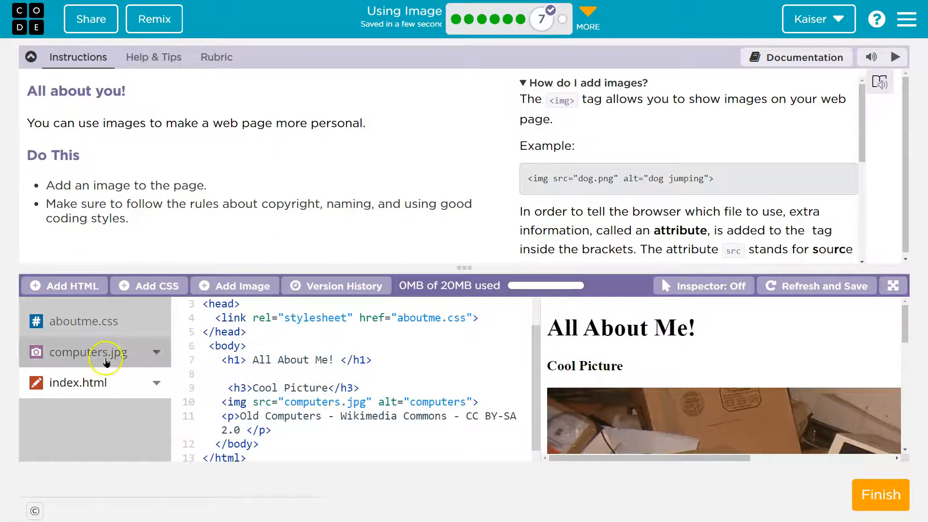
left_click(84, 321)
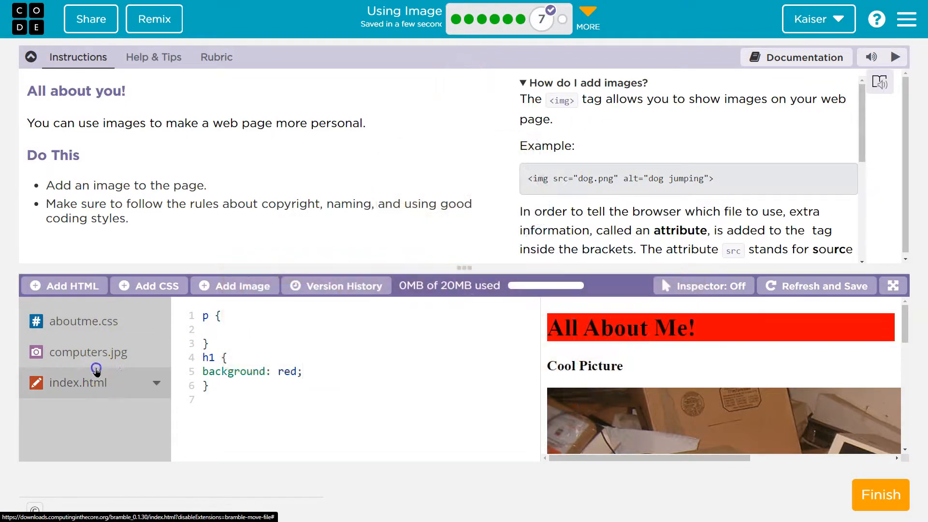
left_click(31, 57)
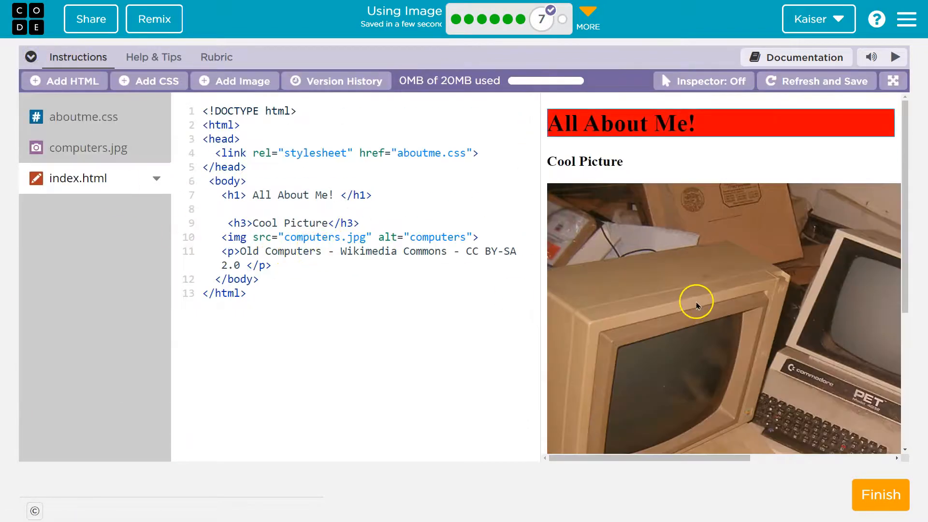